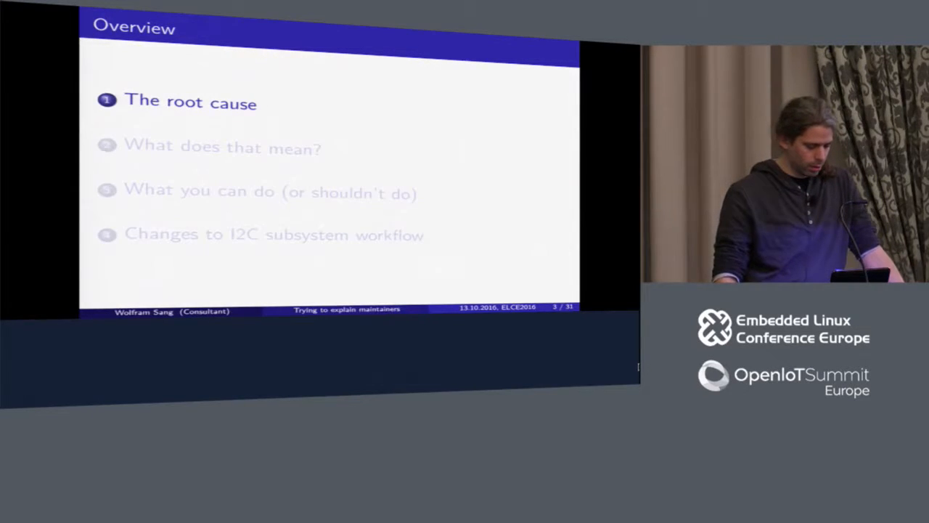
{"action": "key", "text": "Right"}
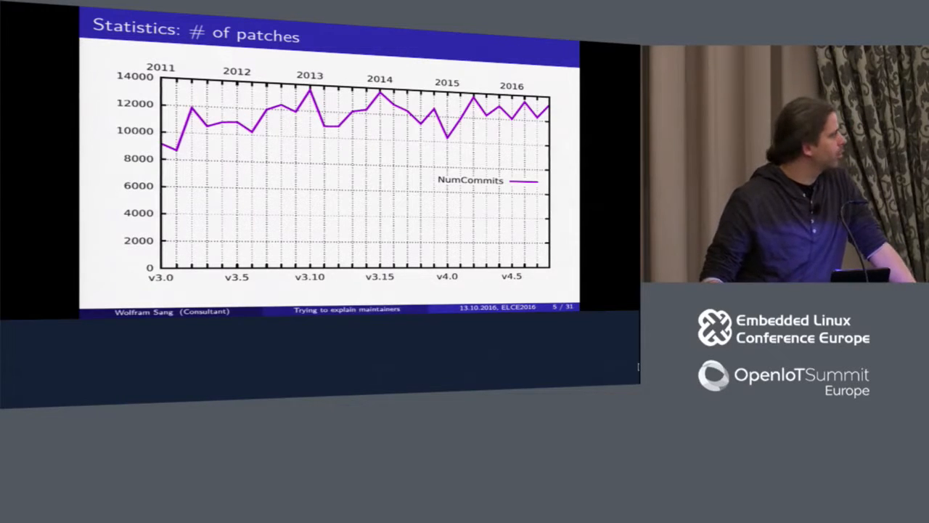
{"action": "key", "text": "Right"}
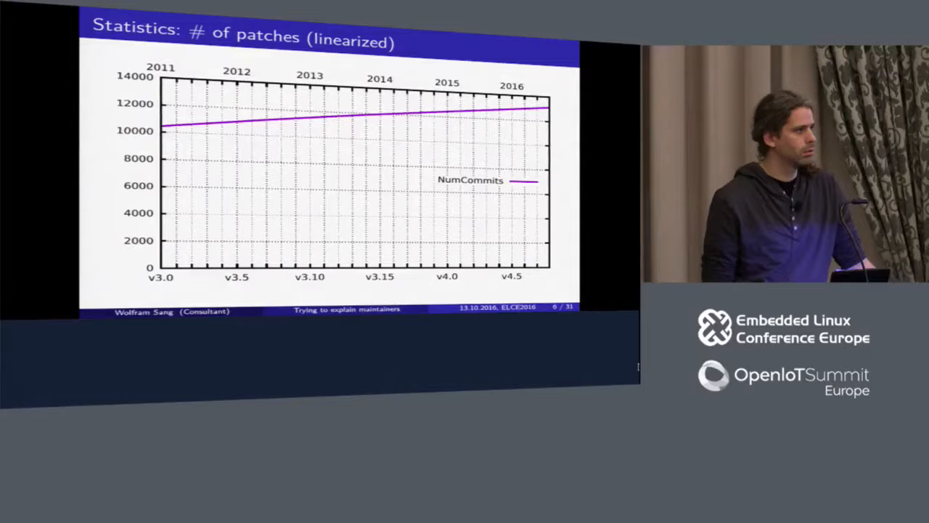
{"action": "key", "text": "Right"}
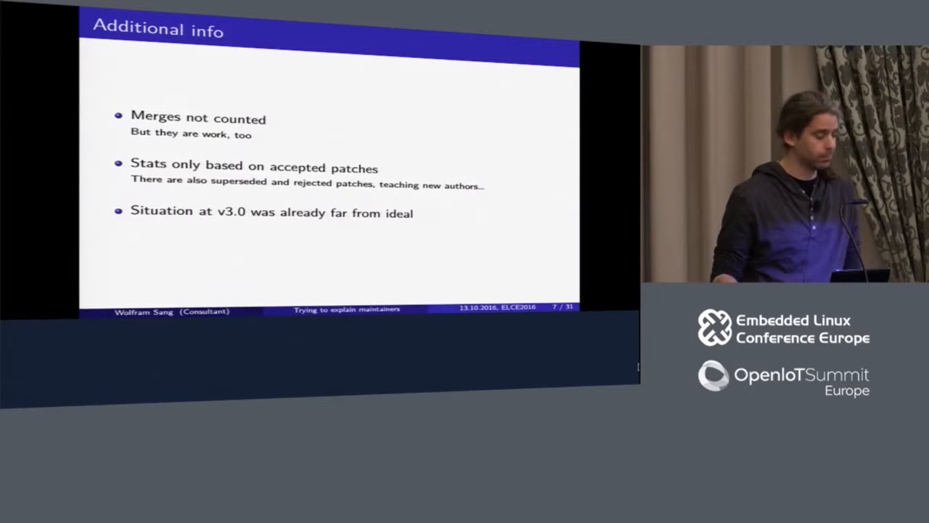
{"action": "key", "text": "right"}
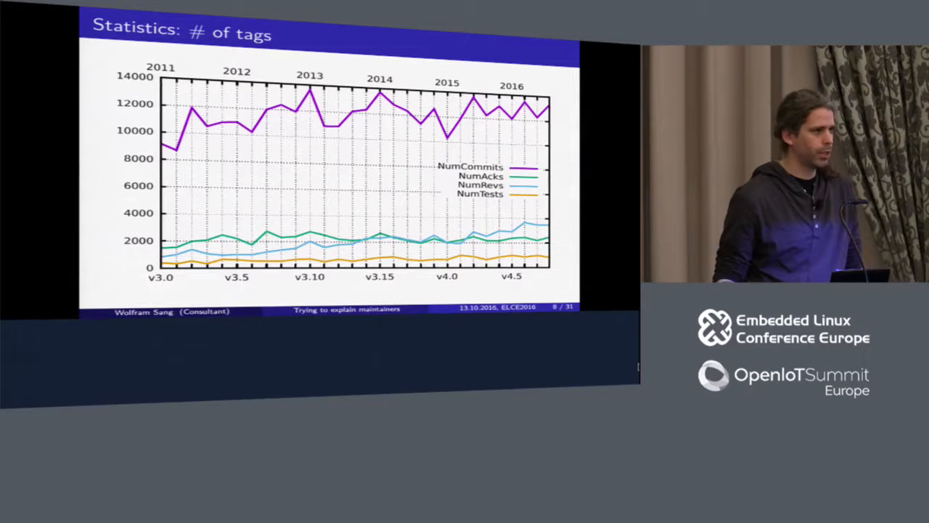
{"action": "key", "text": "Right"}
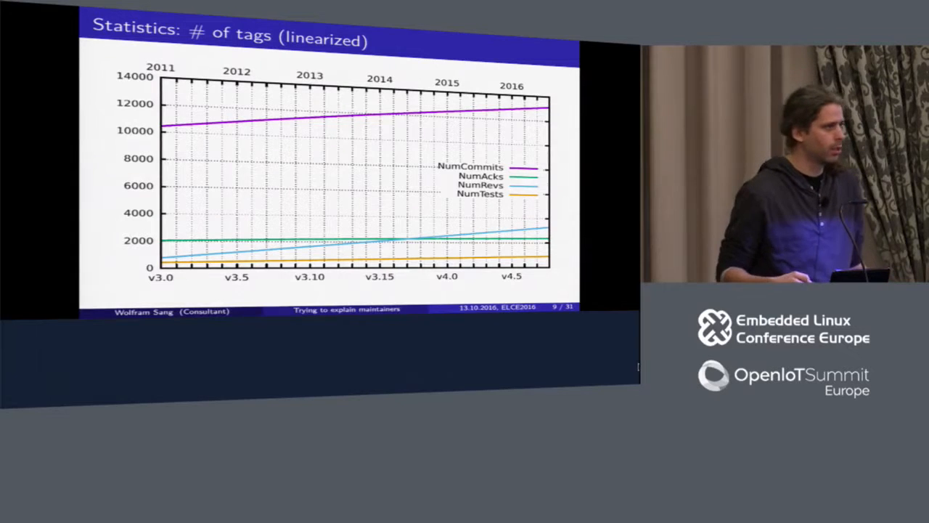
{"action": "key", "text": "Right"}
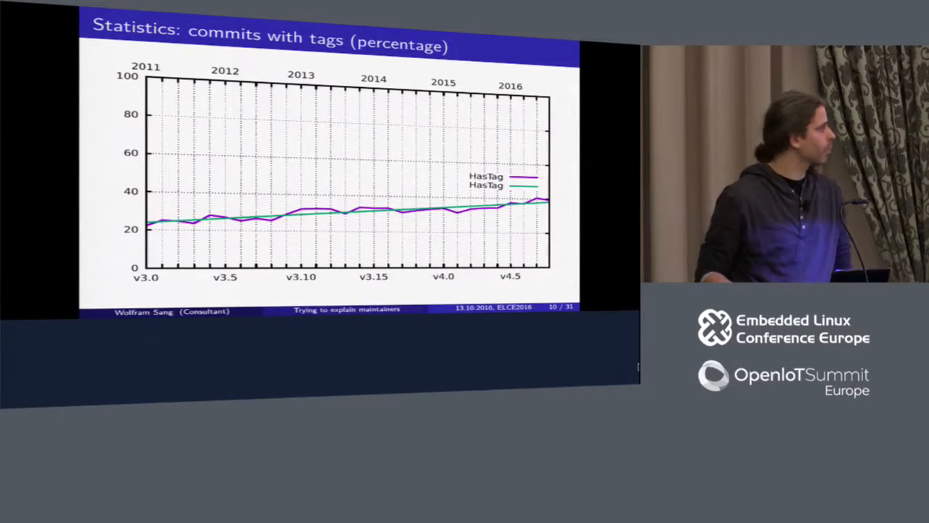
{"action": "key", "text": "Right"}
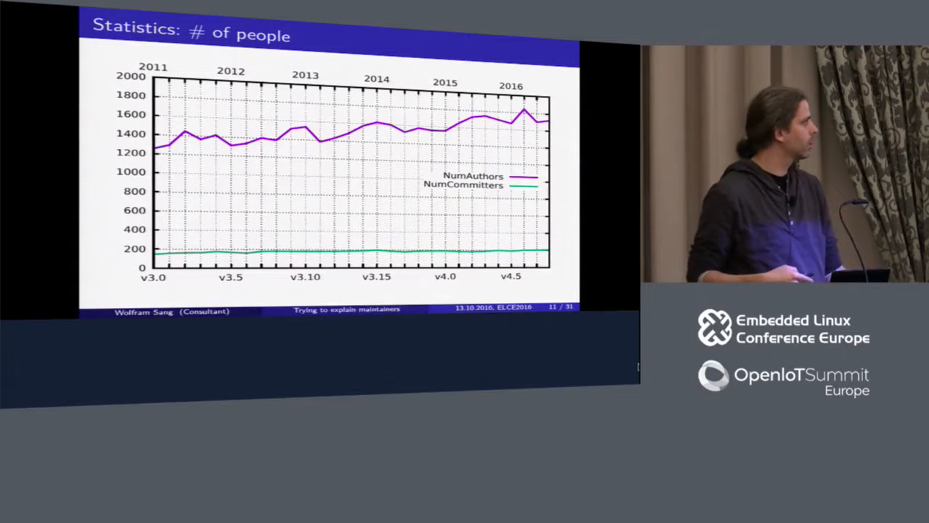
{"action": "key", "text": "Right"}
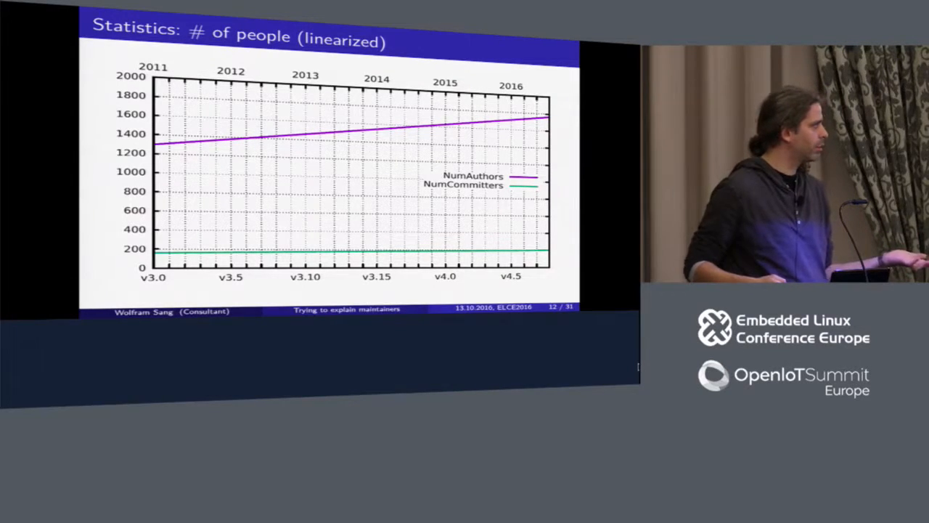
{"action": "key", "text": "Right"}
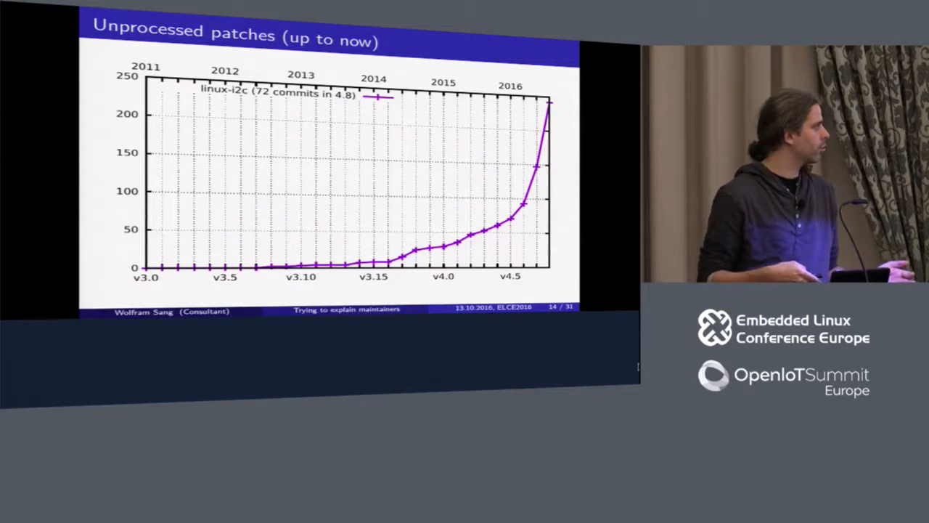
{"action": "key", "text": "Right"}
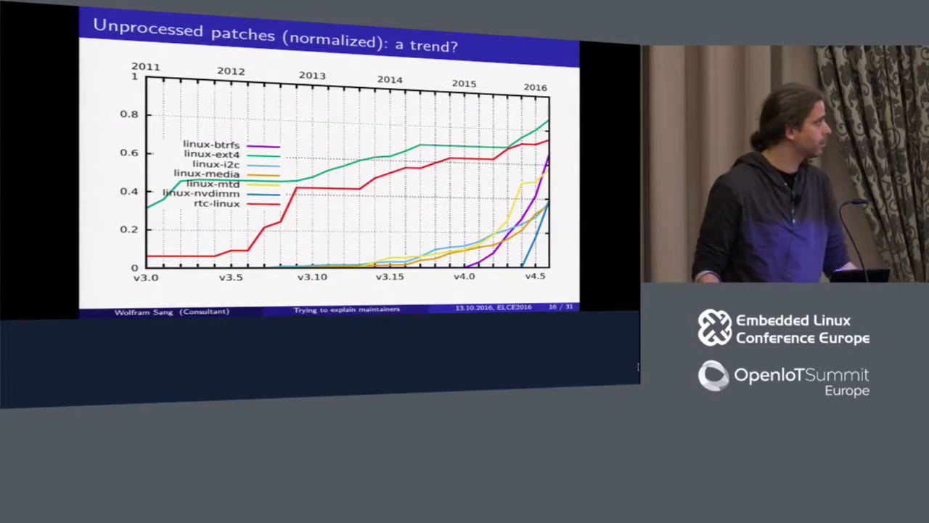
{"action": "key", "text": "Right"}
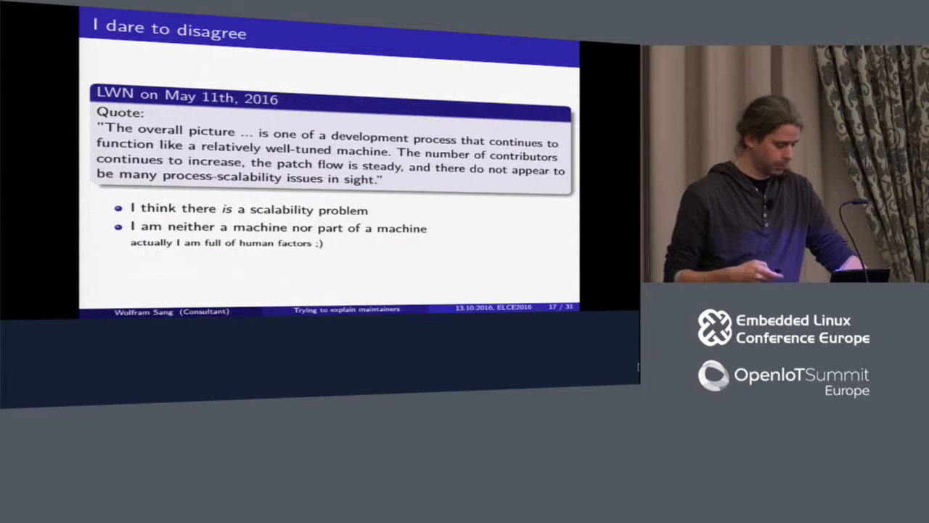
{"action": "key", "text": "Right"}
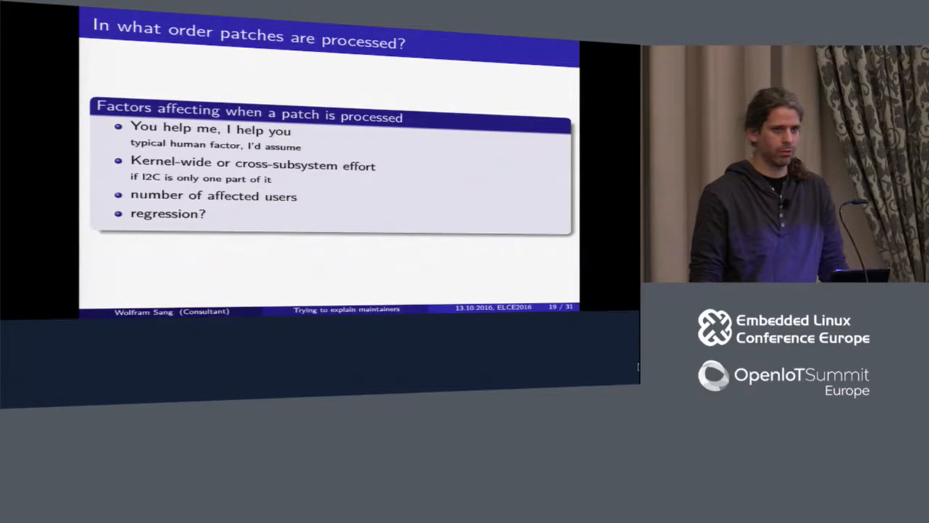
{"action": "key", "text": "Right"}
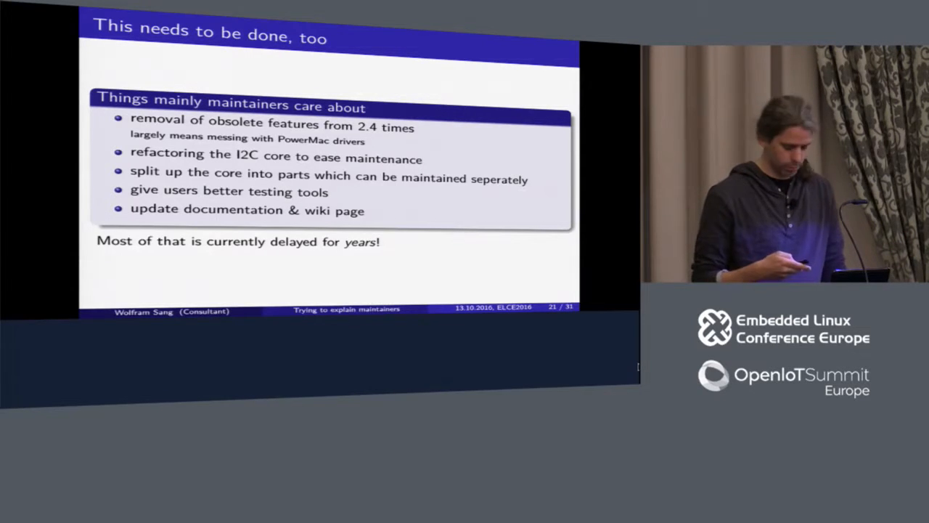
{"action": "key", "text": "Right"}
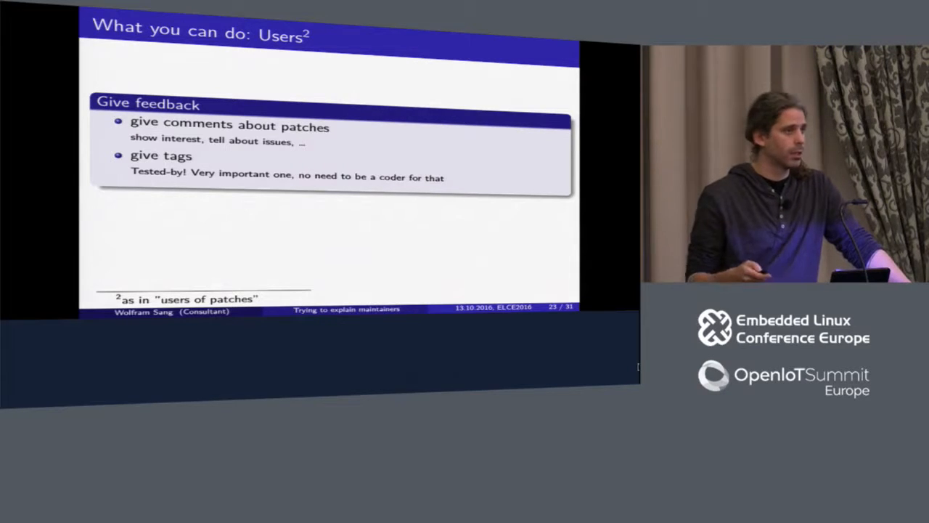
{"action": "key", "text": "Right"}
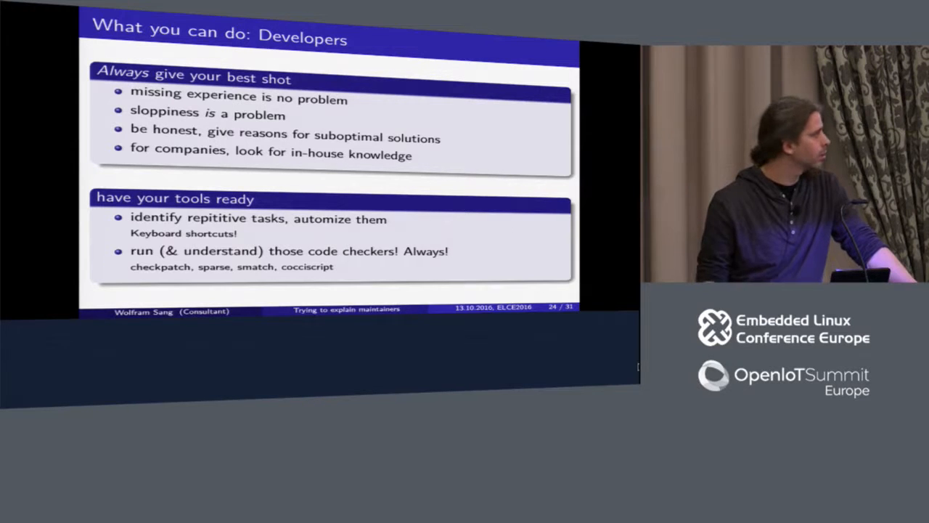
{"action": "key", "text": "Right"}
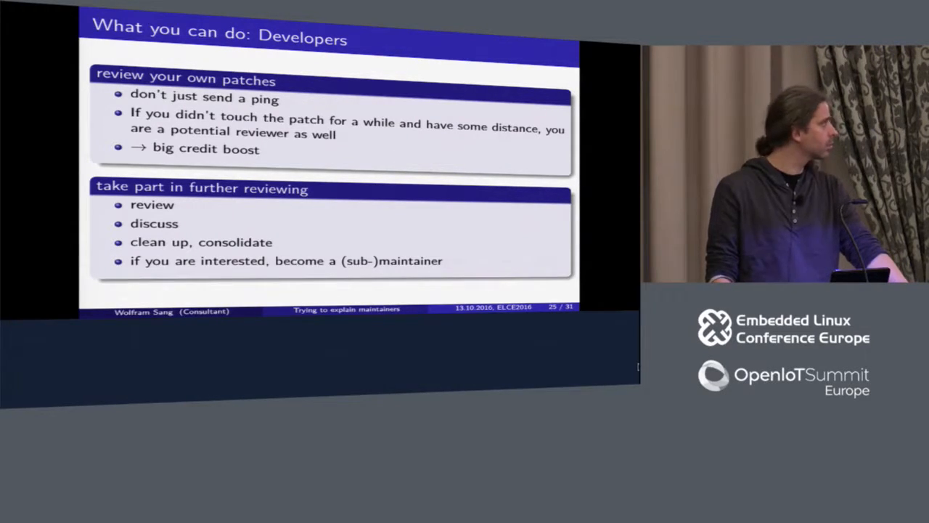
{"action": "key", "text": "Right"}
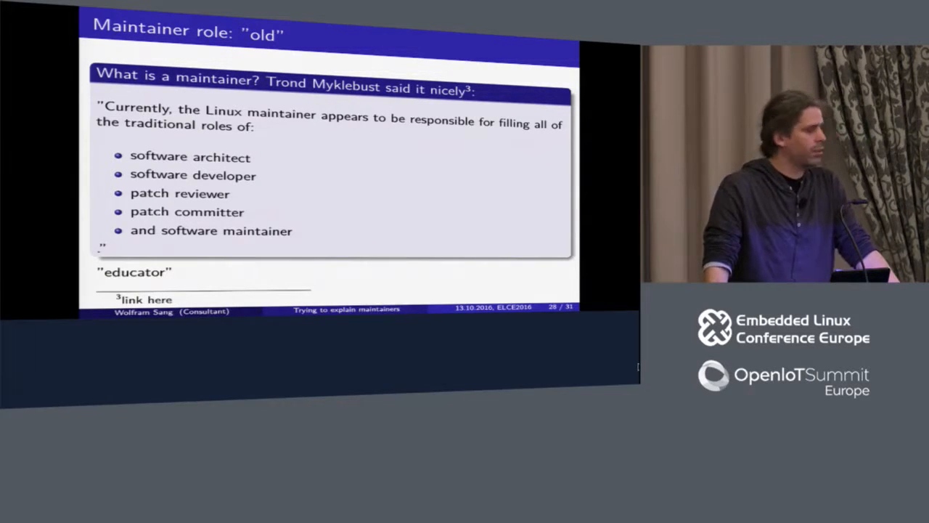
{"action": "key", "text": "Right"}
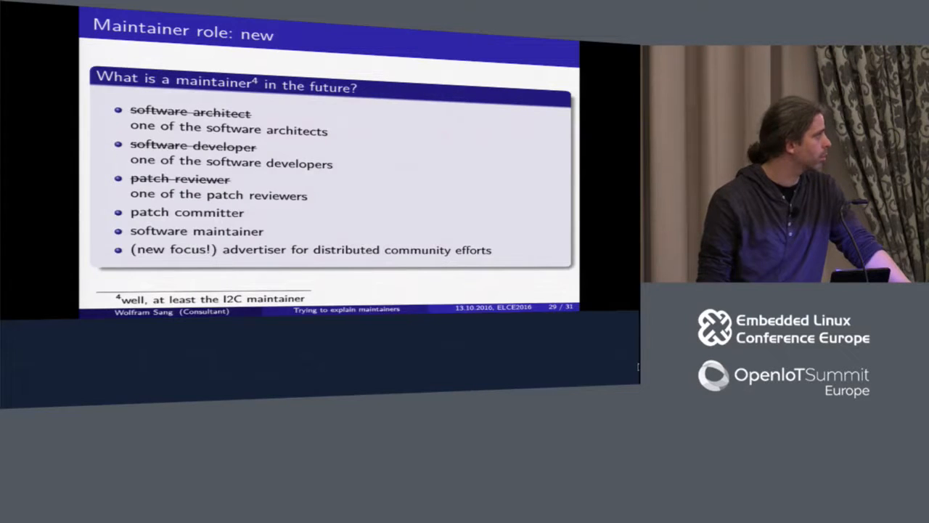
{"action": "key", "text": "right"}
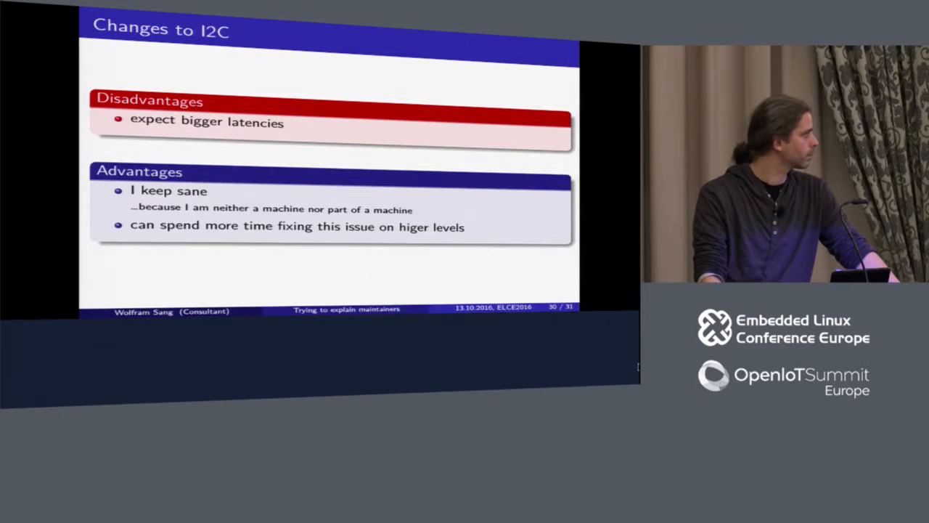
{"action": "key", "text": "Right"}
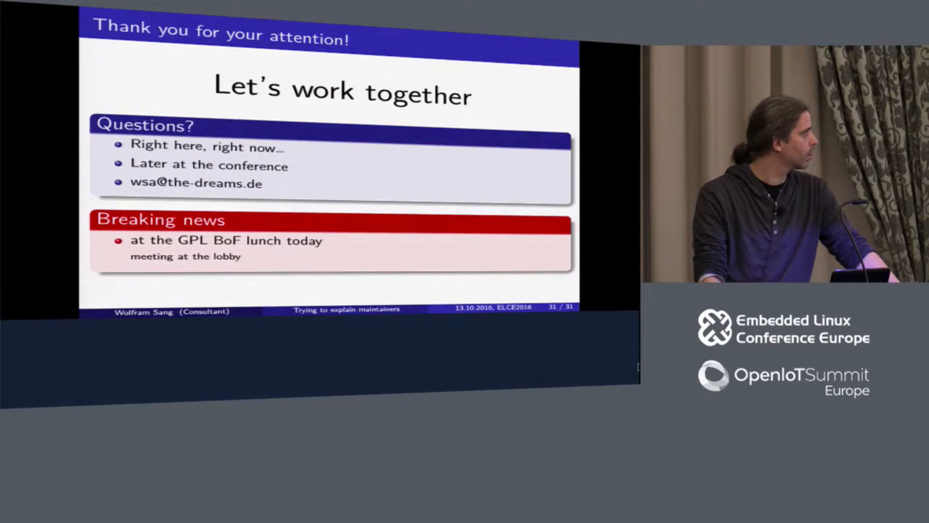